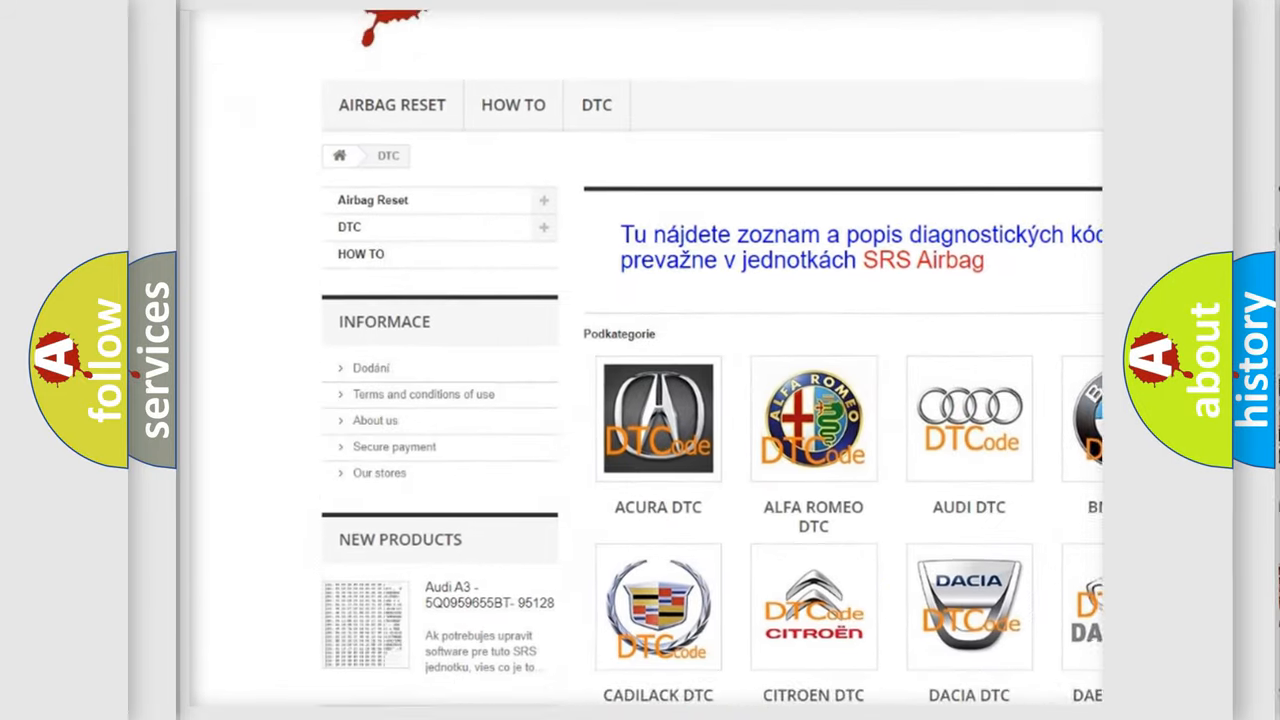
Step: Scroll the DTC page past the manufacturer logos down to the B-code list
scroll(down, 3)
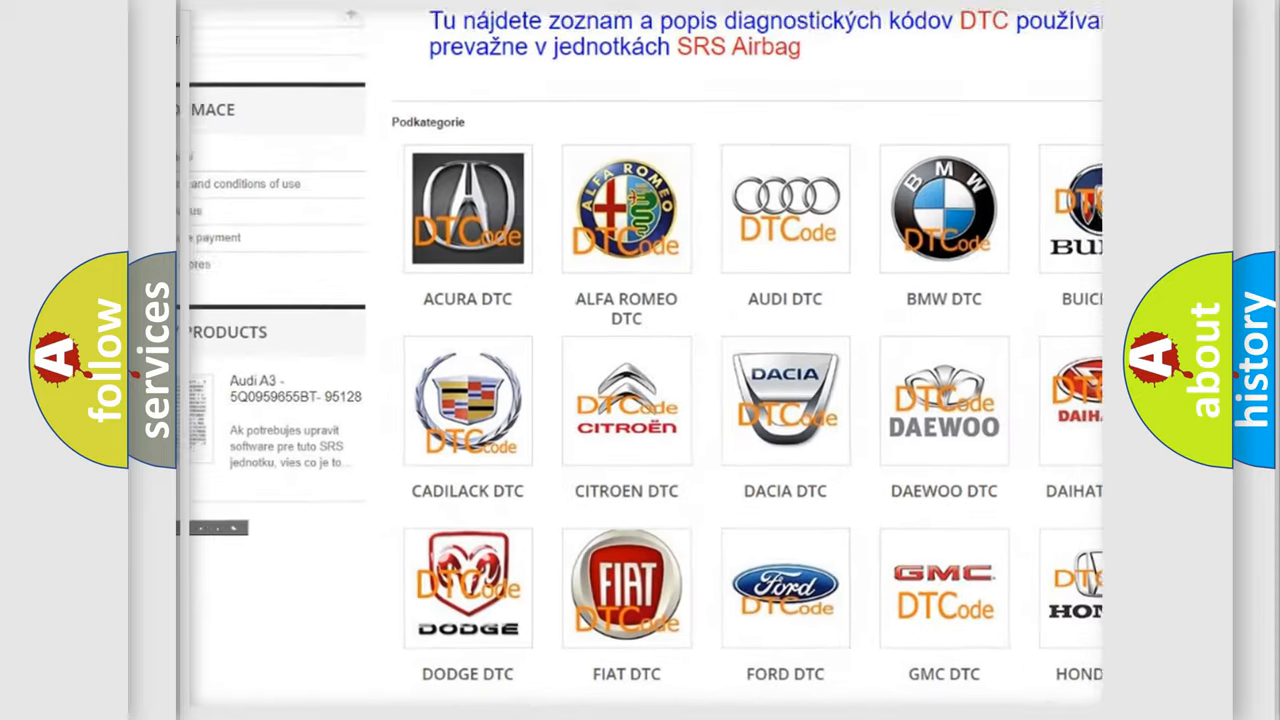
scroll(down, 3)
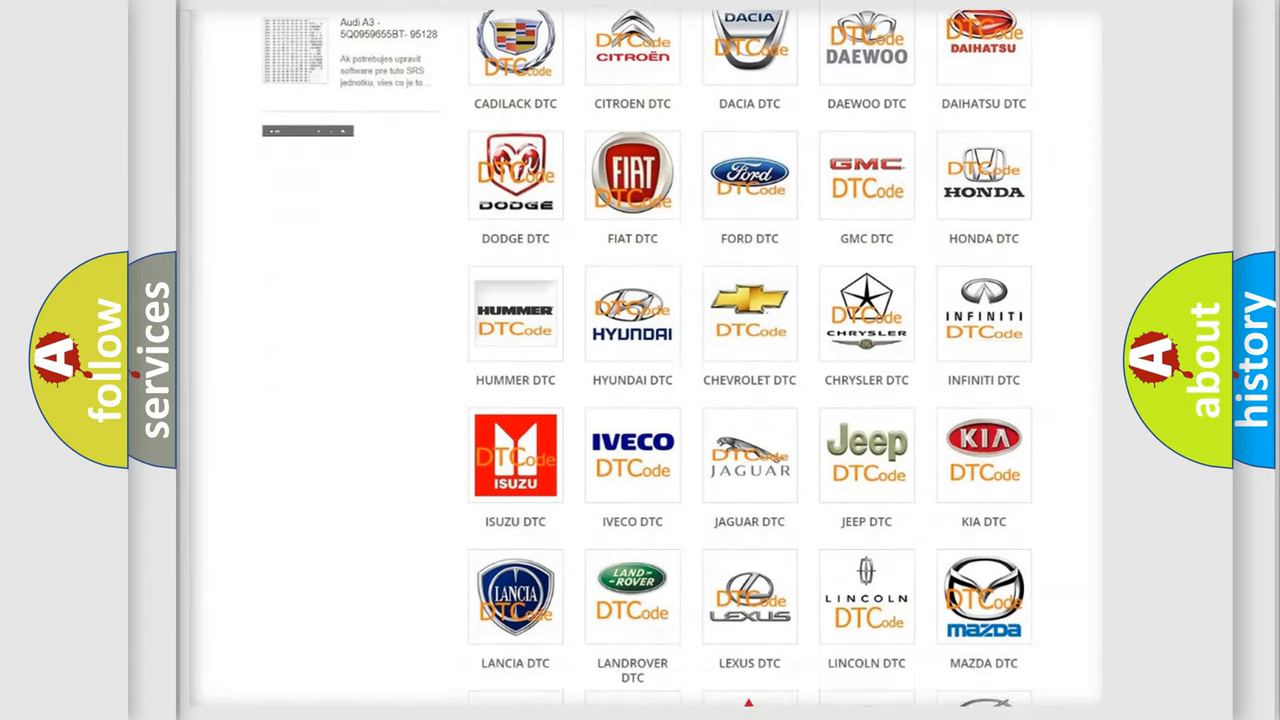
scroll(down, 3)
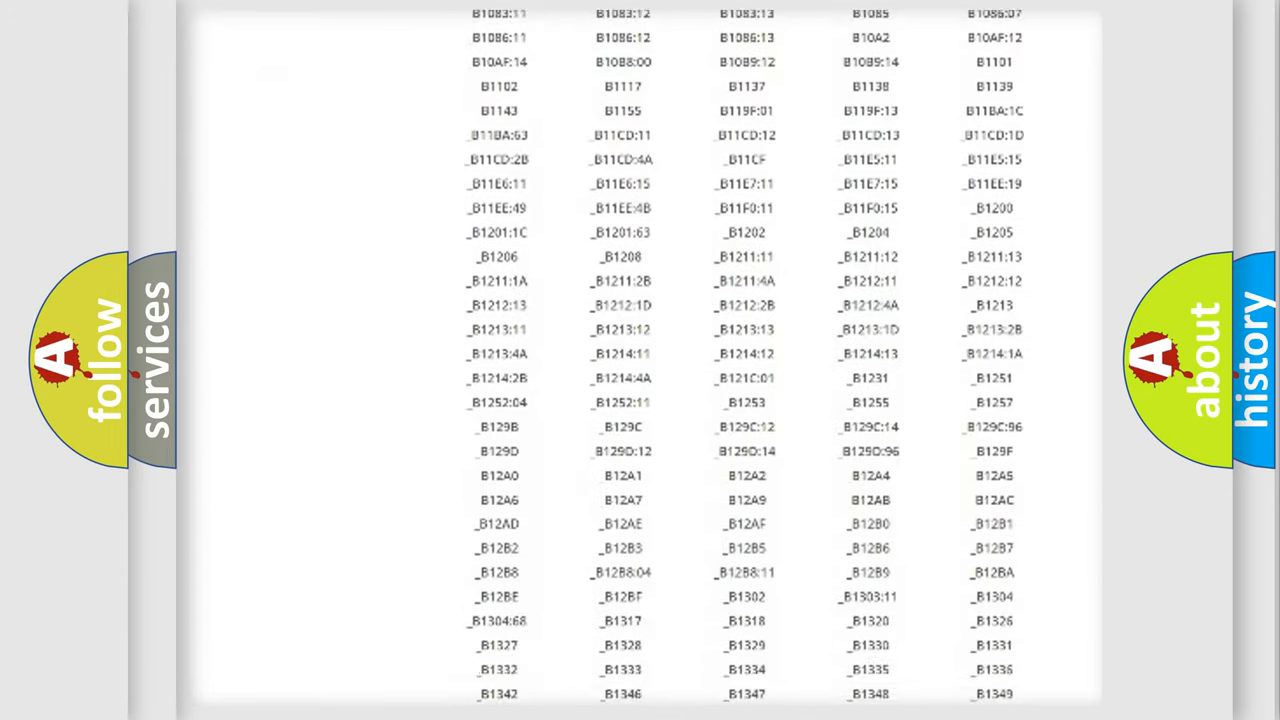
scroll(down, 3)
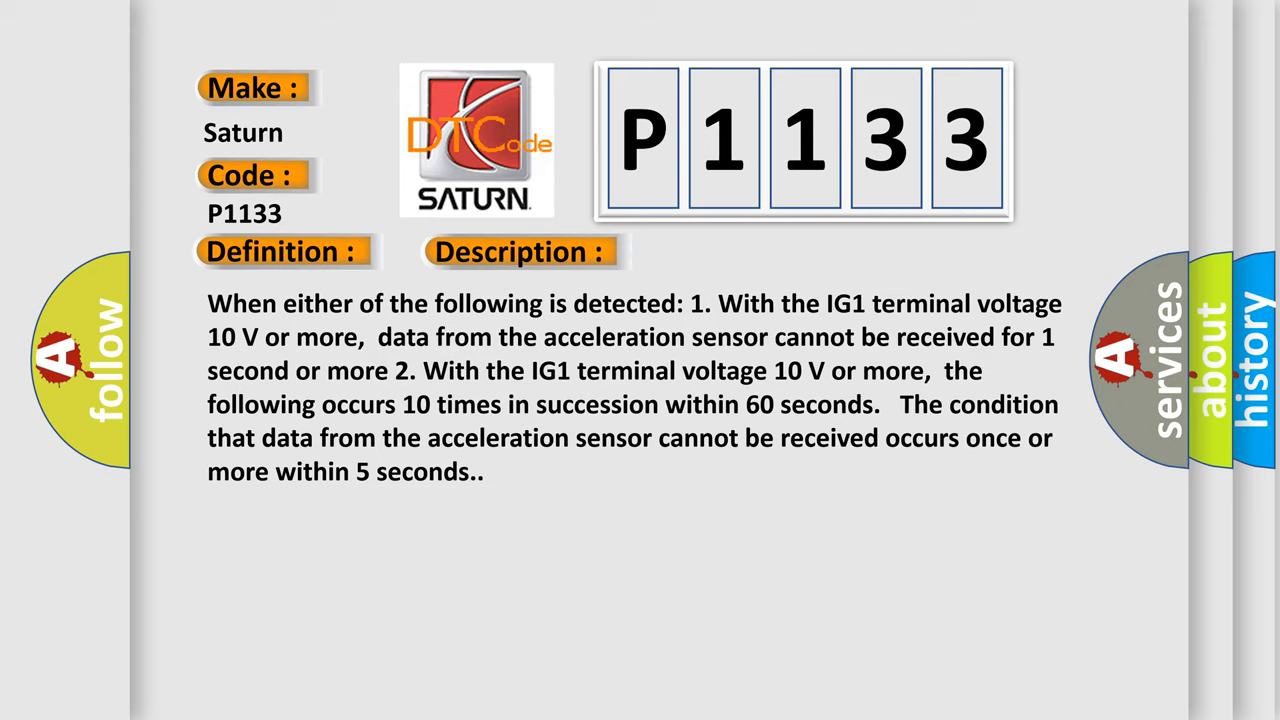
Step: Advance the P1133 slide to its cause: CAN communication, yaw rate/acceleration sensor, skid control
click(734, 251)
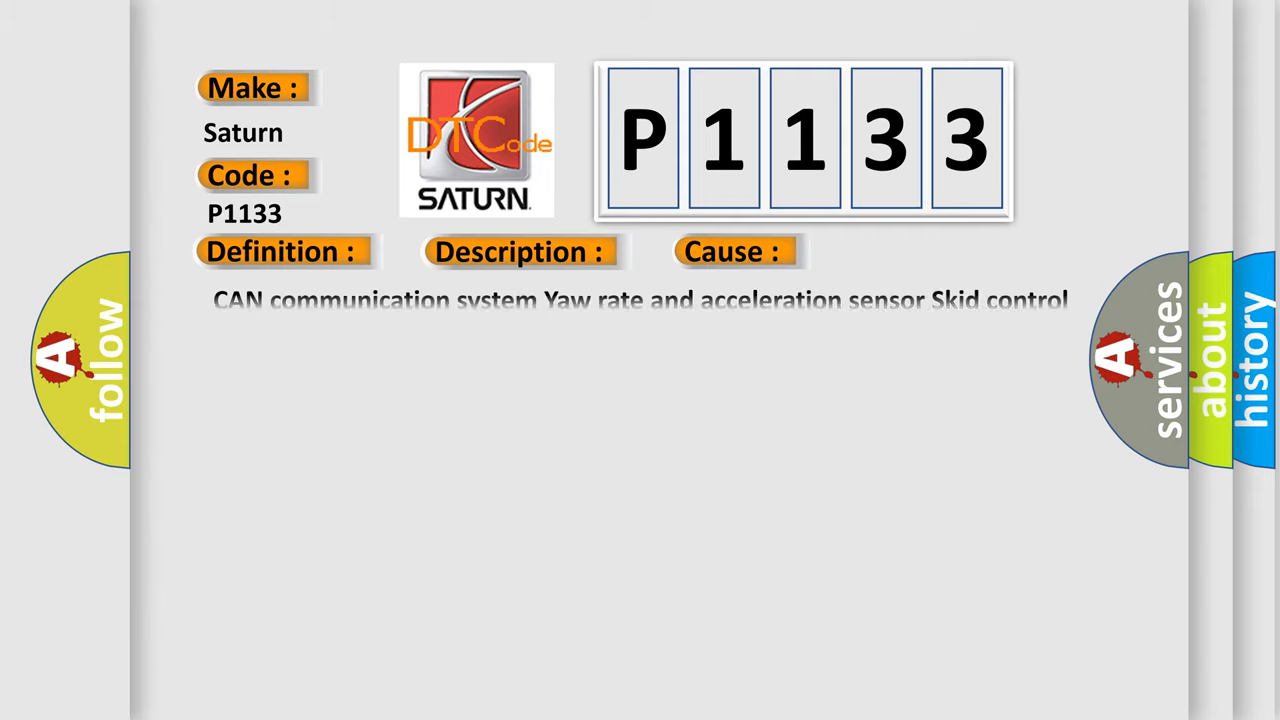